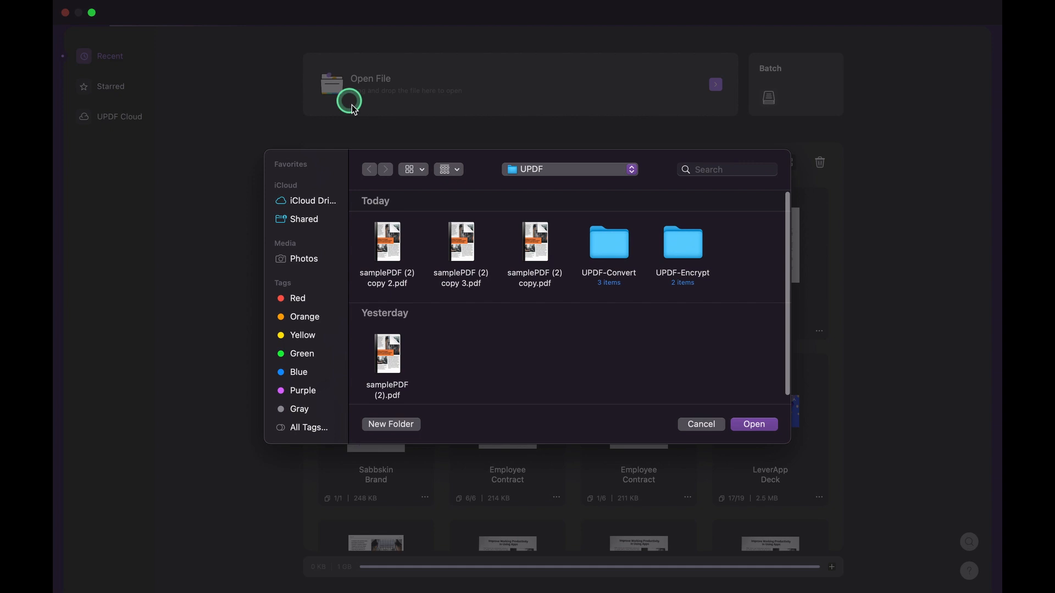
Open samplePDF (2) copy 2.pdf from today's files in UPDF
{"action": "left_click", "coordinate": [387, 241]}
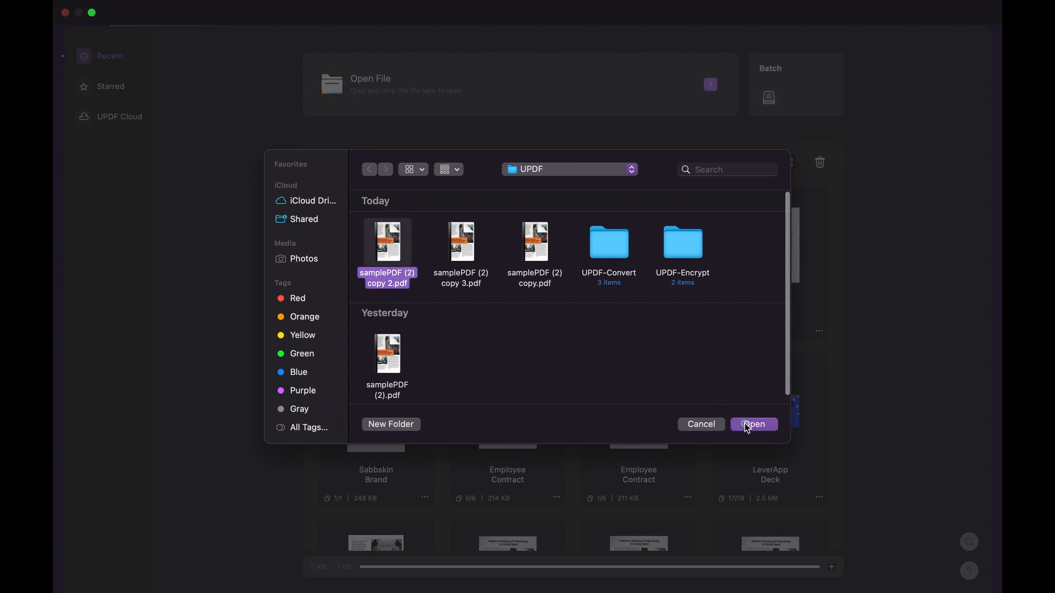
{"action": "left_click", "coordinate": [753, 424]}
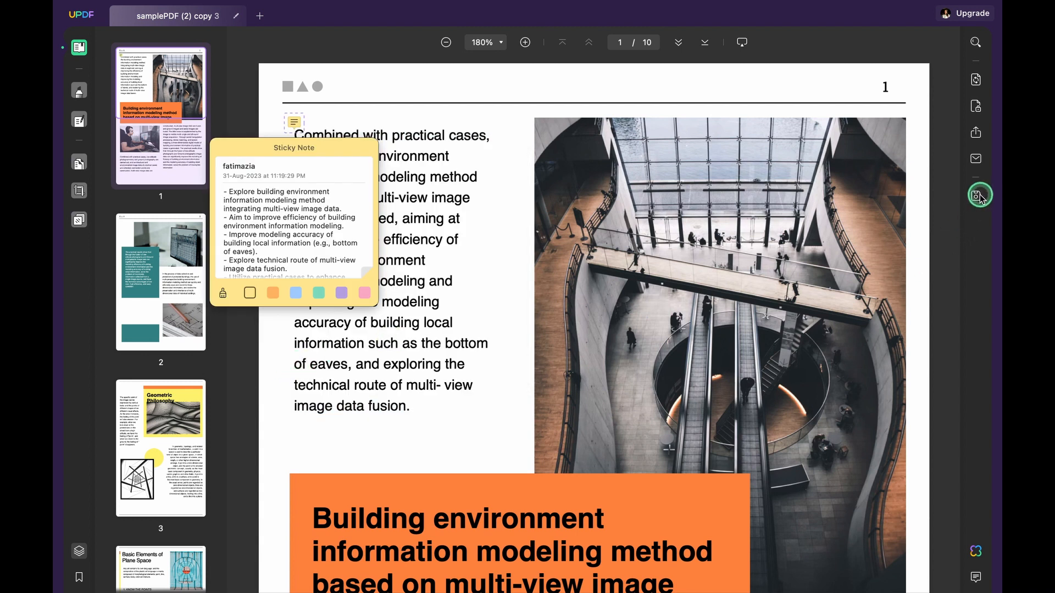
Show the Save as Other choices, including flattened and PDF/A versions
{"action": "left_click", "coordinate": [974, 196]}
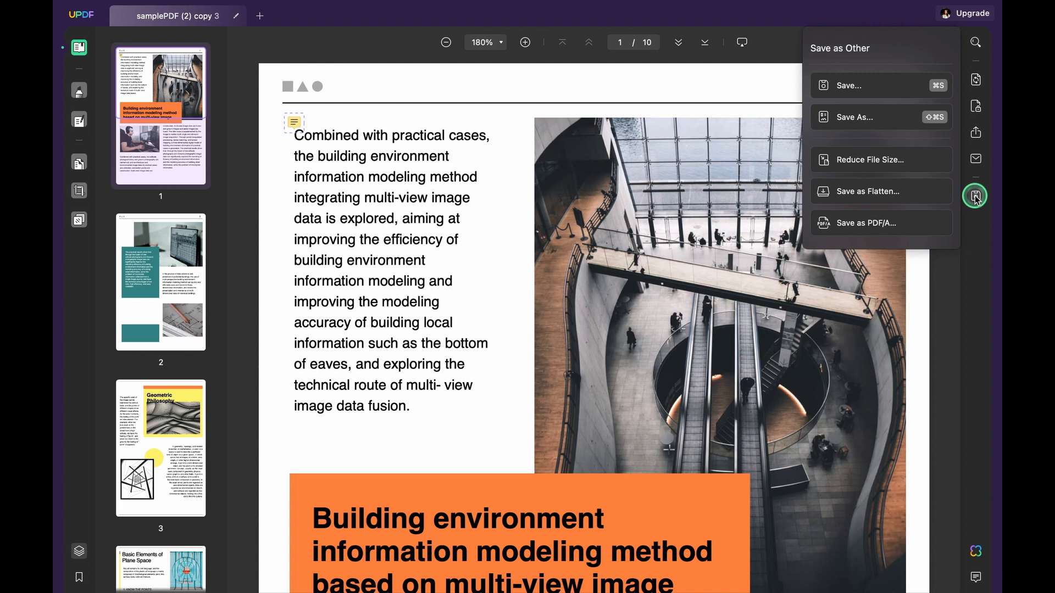